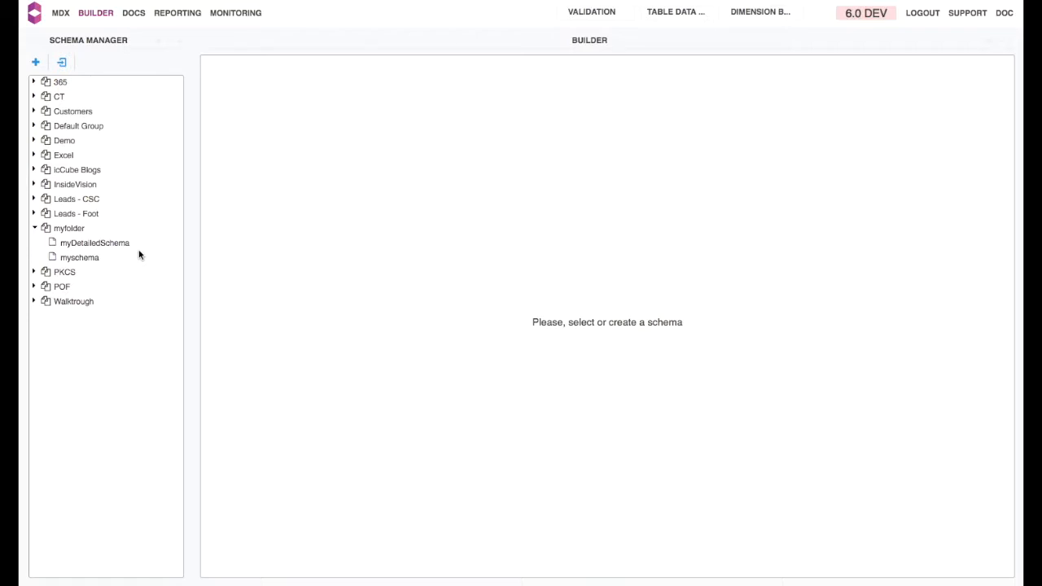
{"action": "mouse_move", "coordinate": [204, 47]}
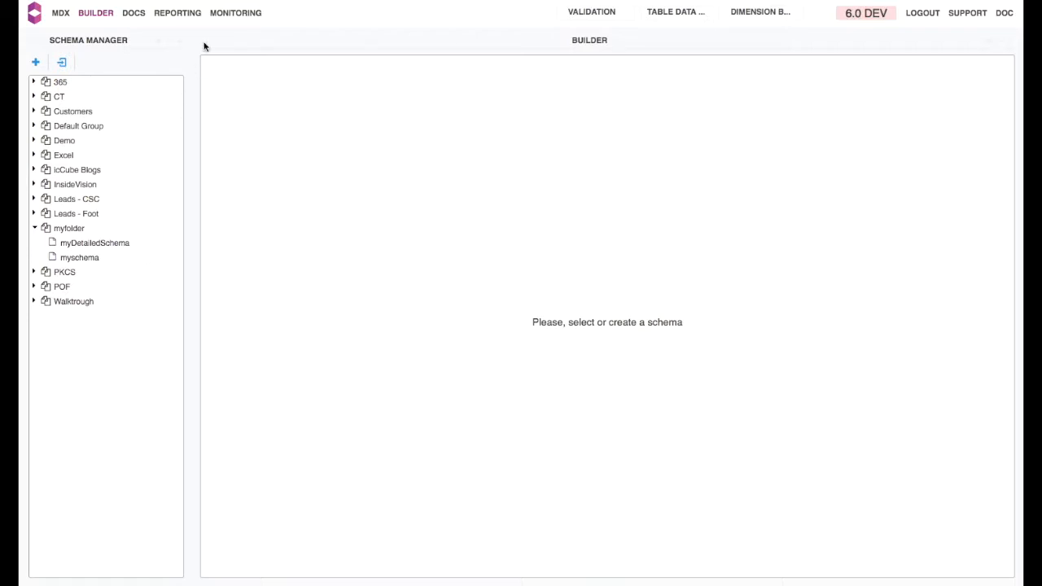
{"action": "mouse_move", "coordinate": [133, 13]}
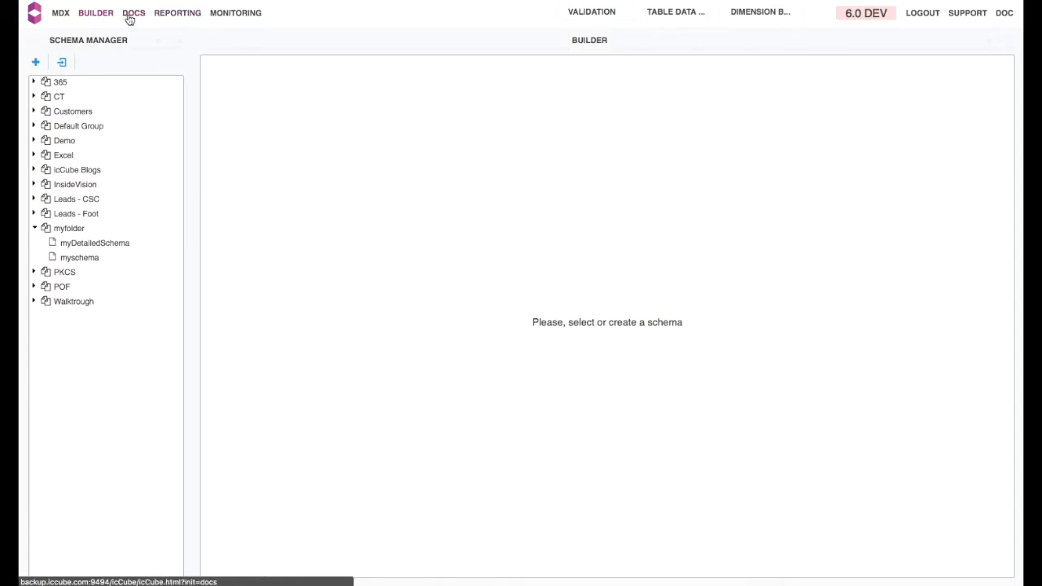
Step: Create a new report from File > New using the myschema schema and confirm
{"action": "left_click", "coordinate": [133, 12]}
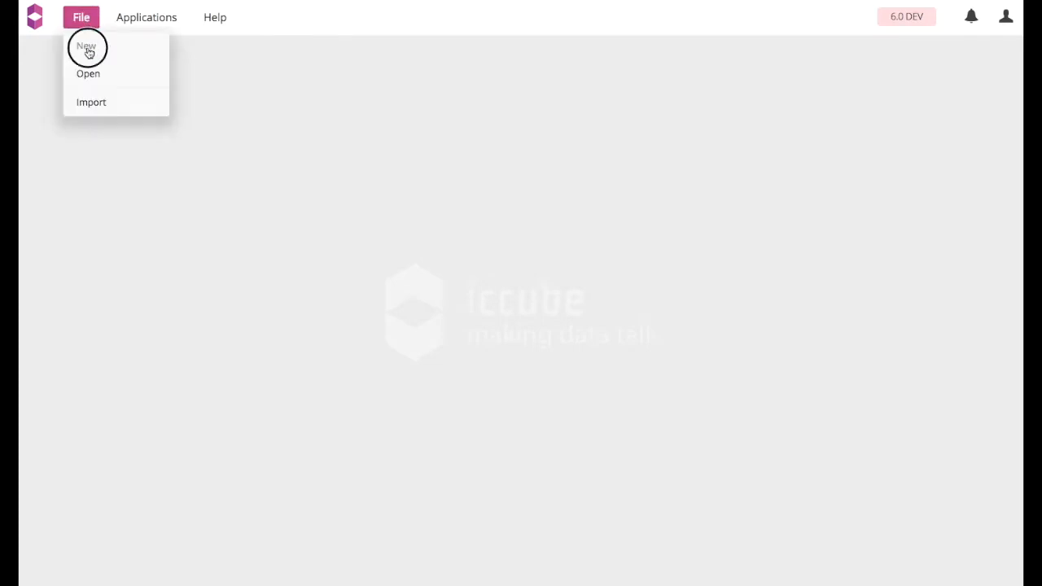
{"action": "left_click", "coordinate": [86, 47]}
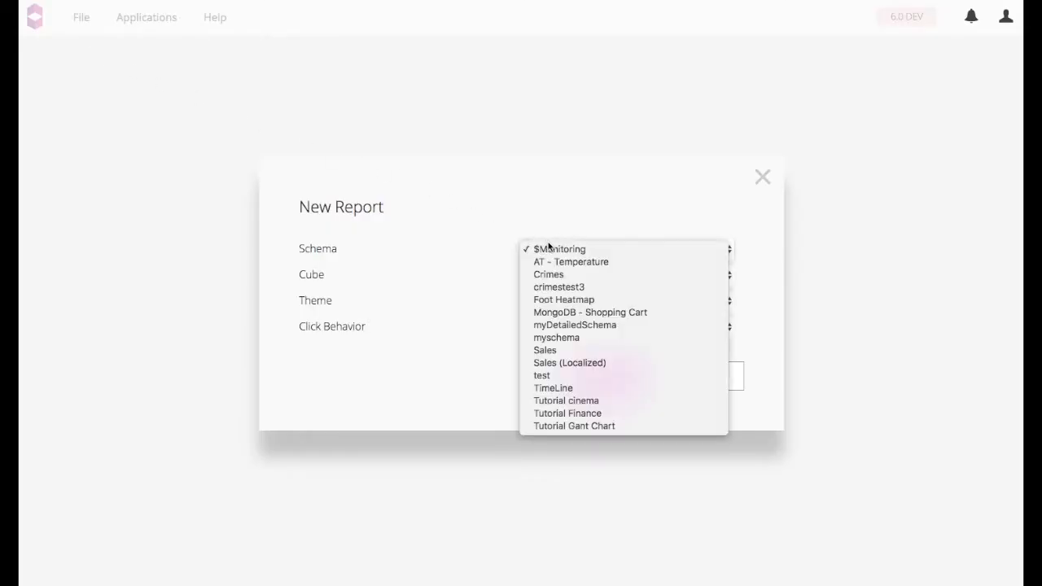
{"action": "left_click", "coordinate": [557, 337]}
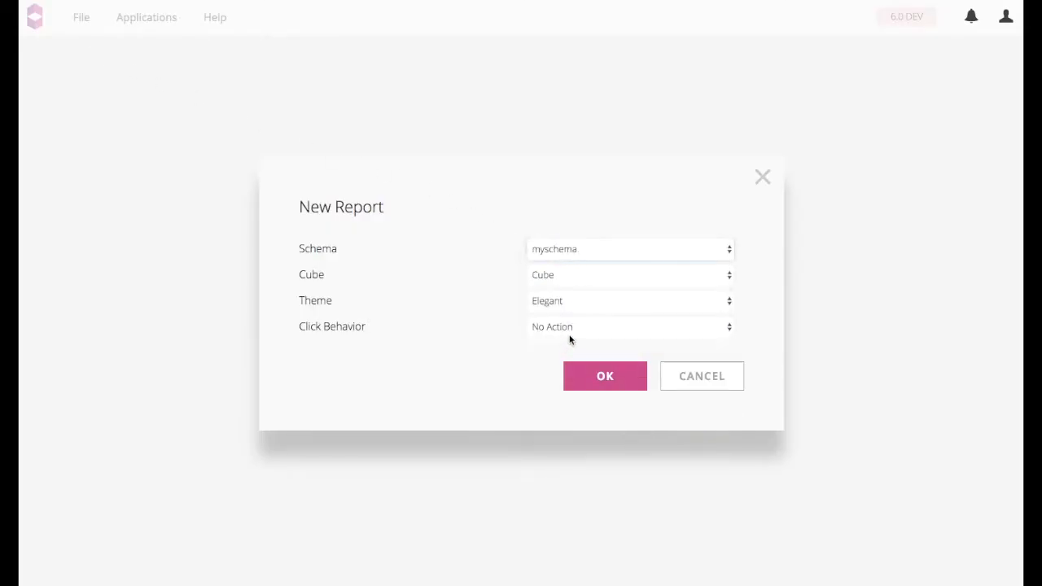
{"action": "left_click", "coordinate": [604, 375]}
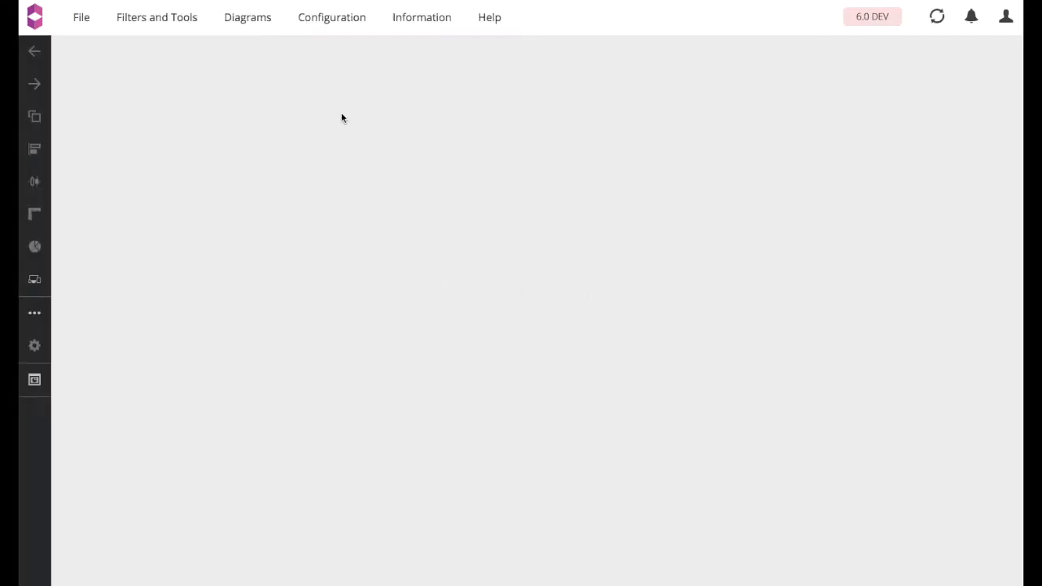
Step: Add a chart widget from Diagrams with count as measure and run the query
{"action": "left_click", "coordinate": [247, 17]}
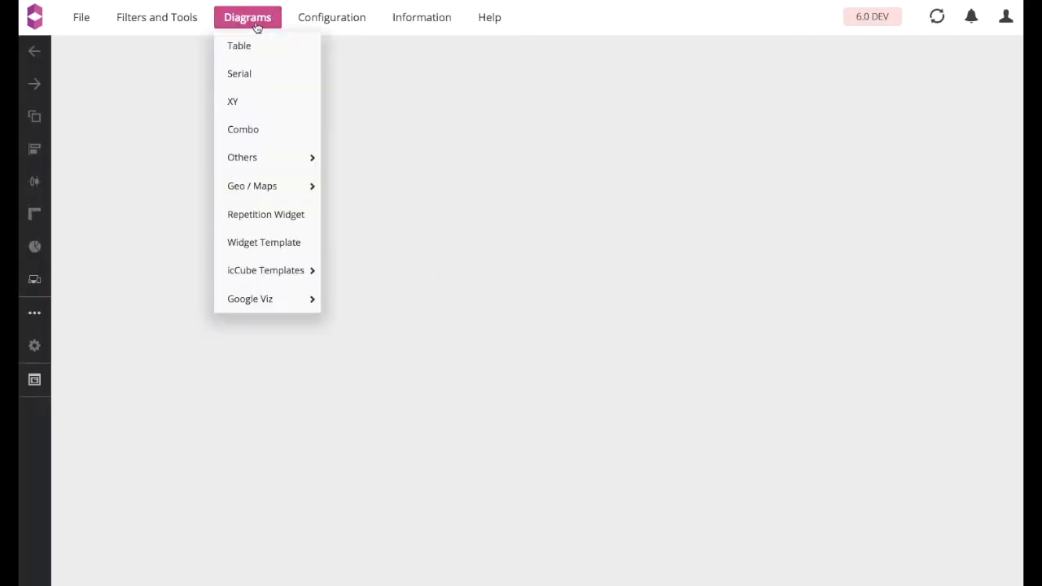
{"action": "left_click", "coordinate": [238, 44]}
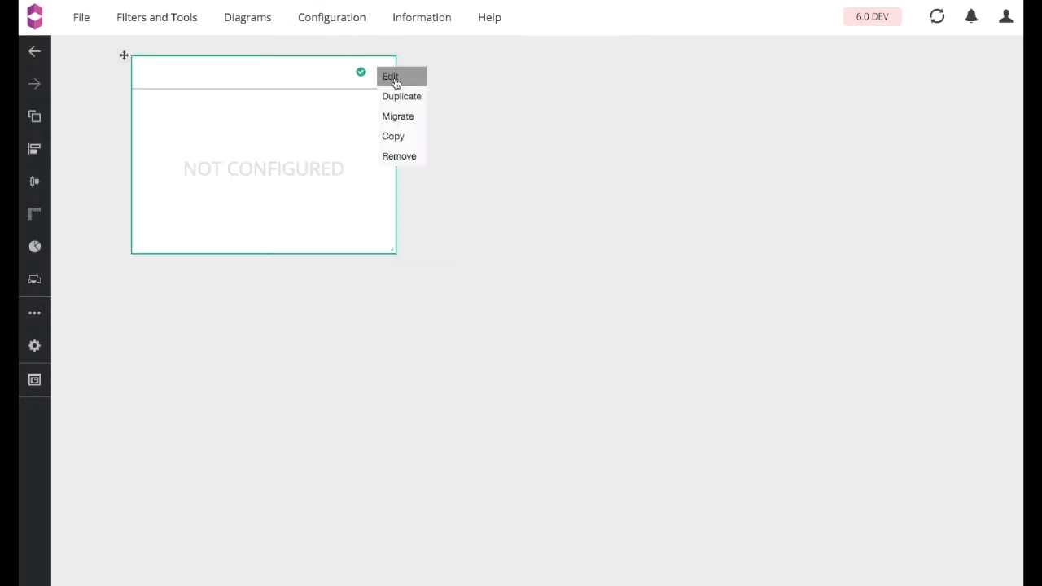
{"action": "left_click", "coordinate": [390, 76]}
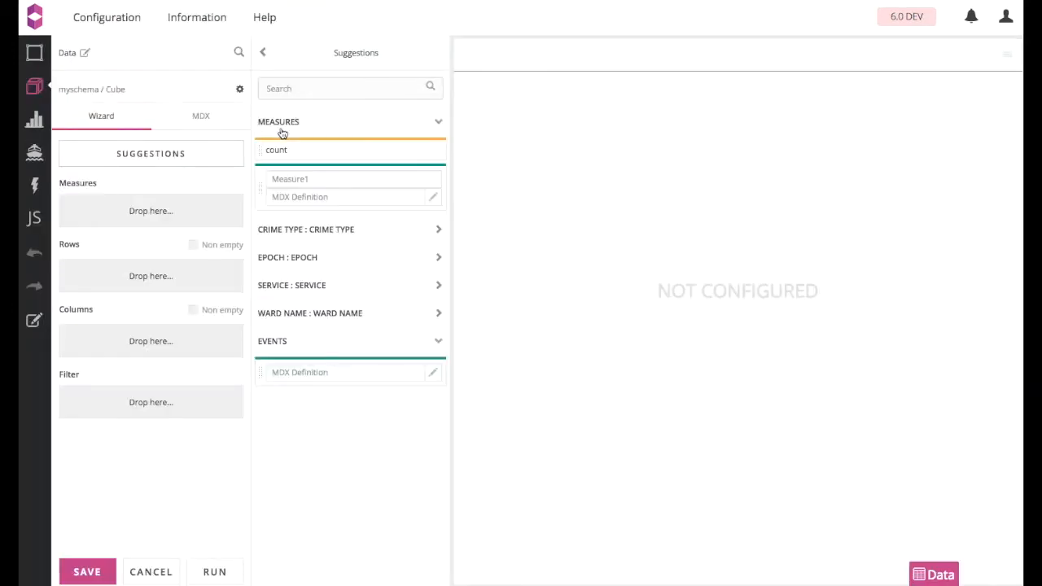
{"action": "left_click_drag", "start_coordinate": [276, 149], "coordinate": [151, 211]}
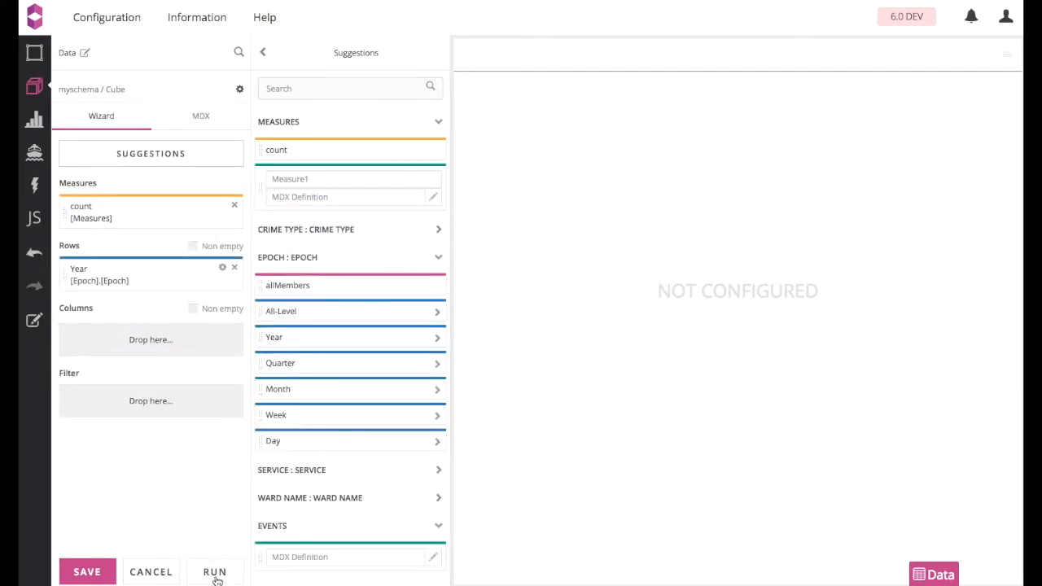
{"action": "left_click", "coordinate": [215, 572]}
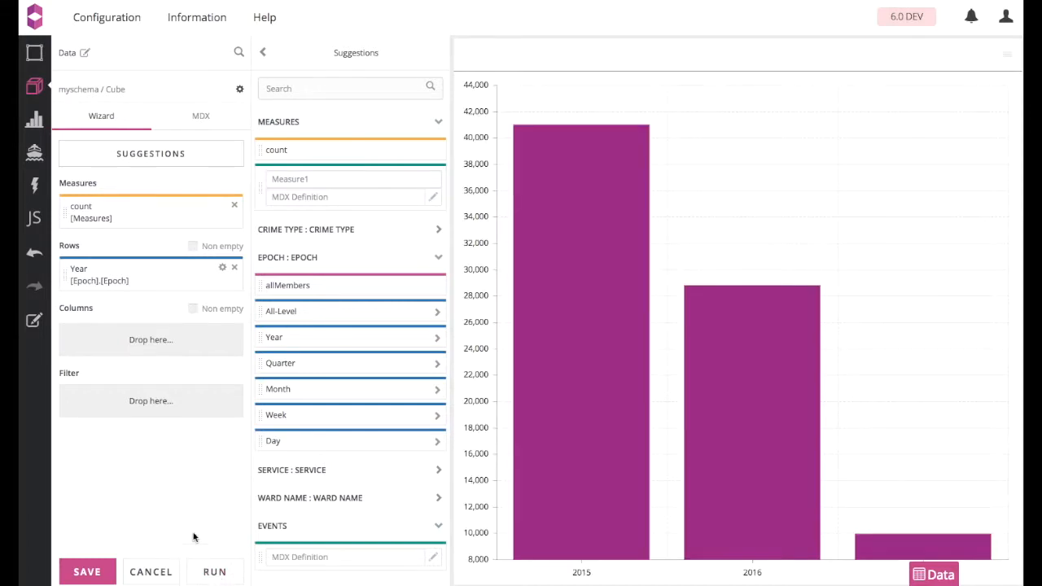
Step: Change the chart type to Donut under the Donut Pie group
{"action": "left_click", "coordinate": [34, 119]}
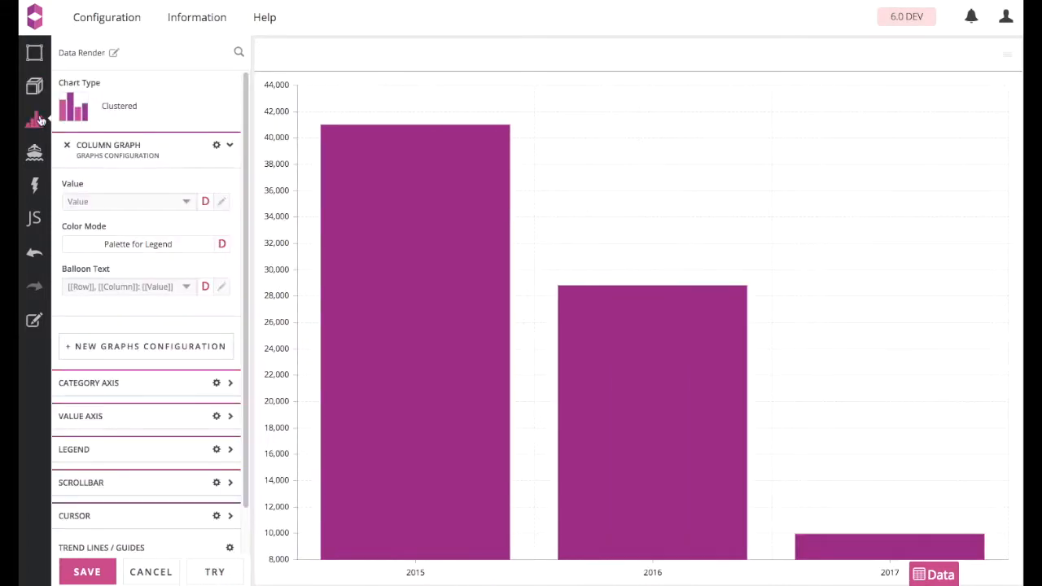
{"action": "left_click", "coordinate": [73, 106]}
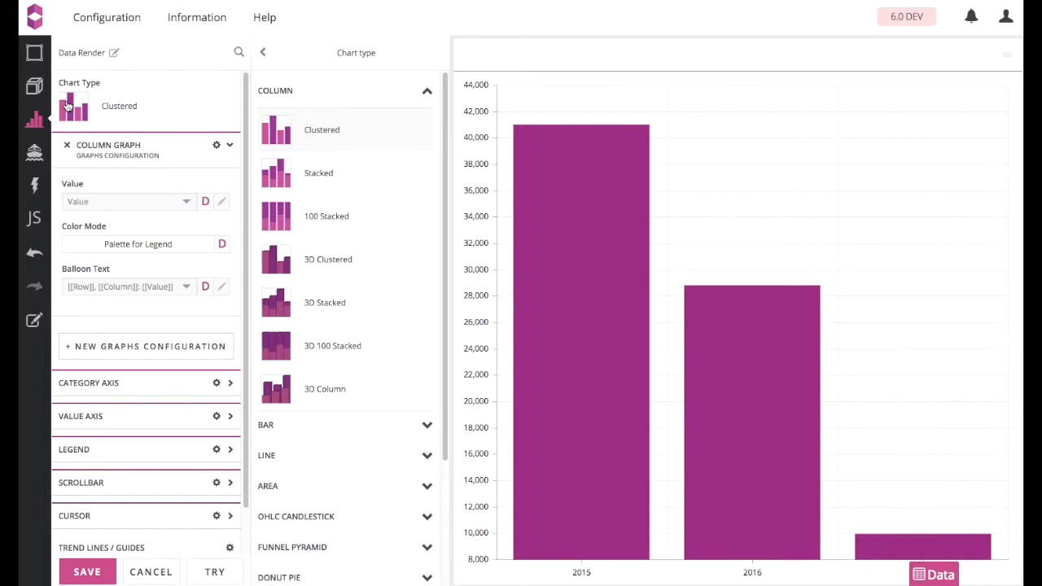
{"action": "scroll", "scroll_direction": "down", "scroll_amount": 3}
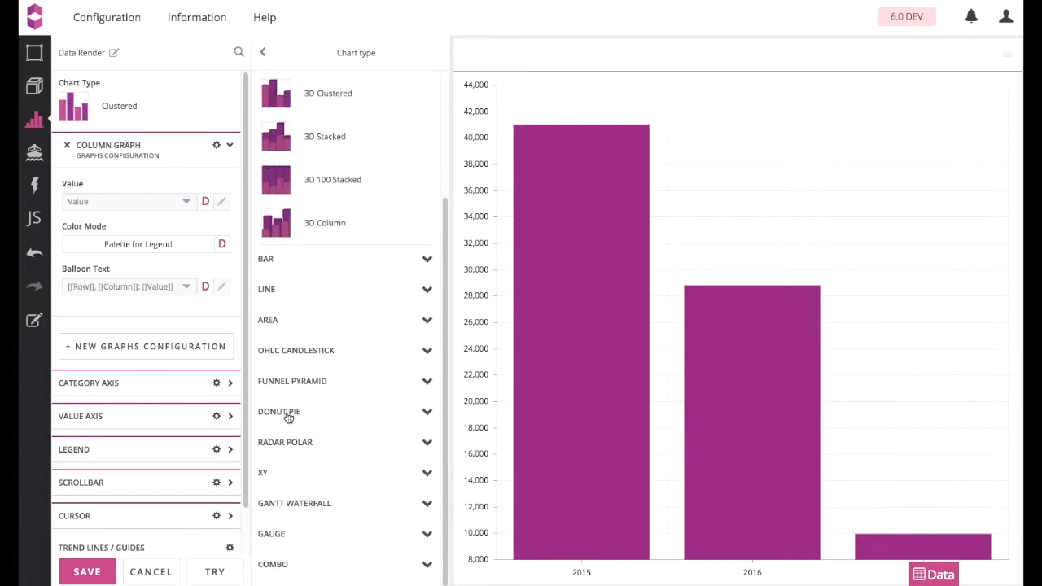
{"action": "left_click", "coordinate": [279, 411]}
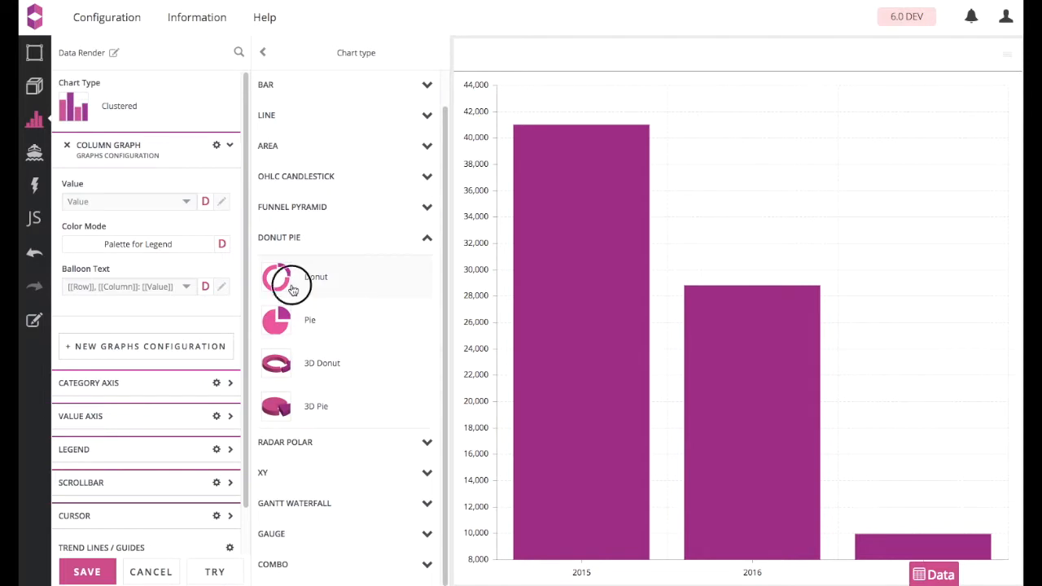
{"action": "left_click", "coordinate": [291, 289]}
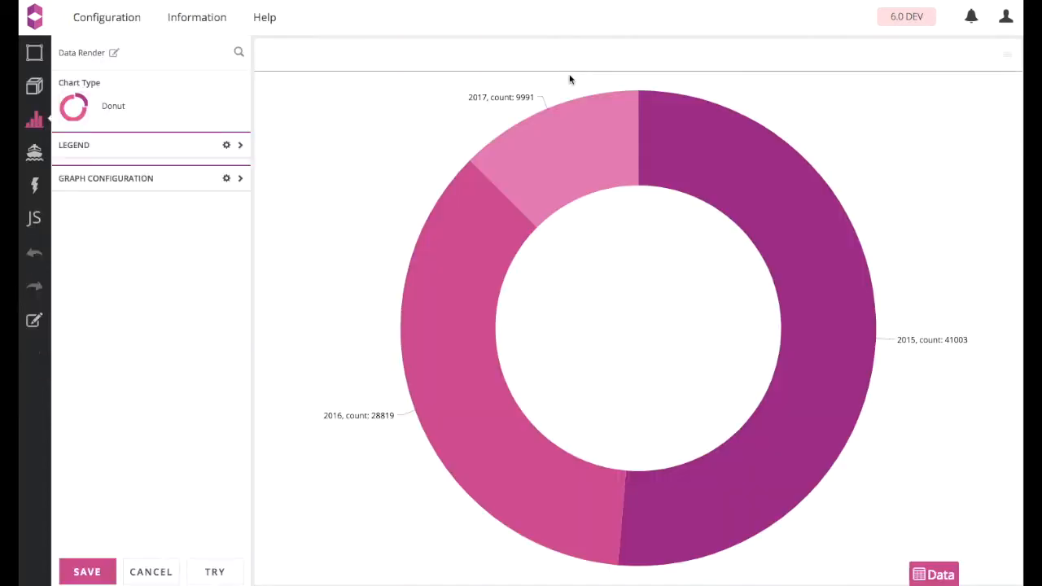
Step: Set the Graph Configuration title field to [[Percents]]% and save the widget
{"action": "left_click", "coordinate": [105, 178]}
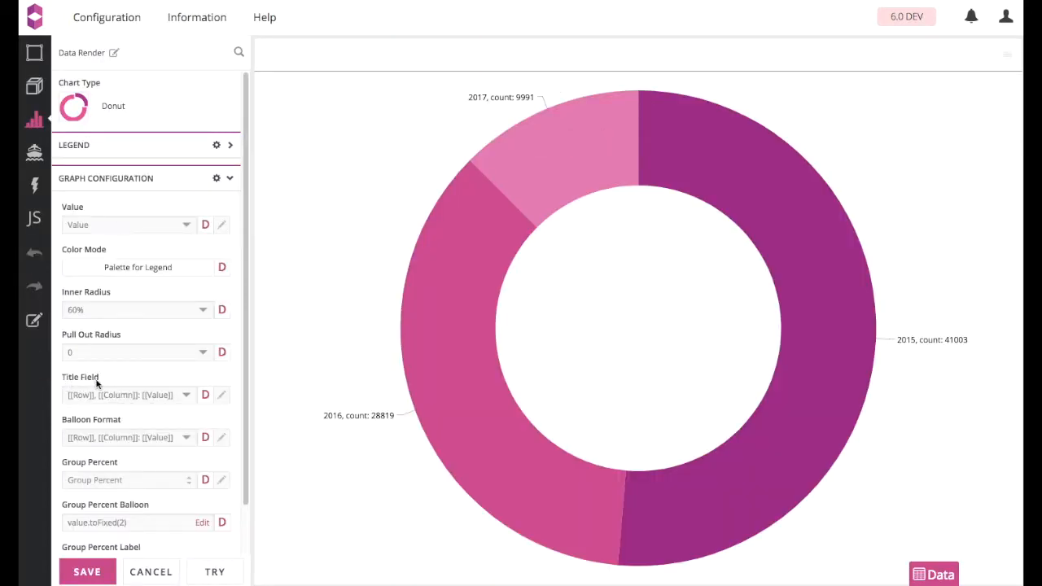
{"action": "left_click", "coordinate": [126, 395]}
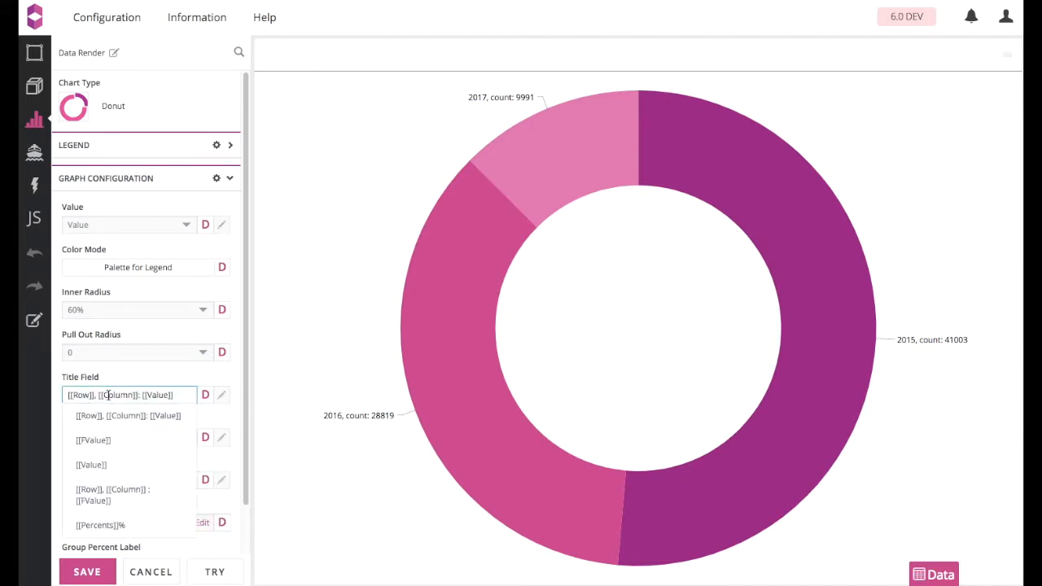
{"action": "left_click", "coordinate": [100, 525]}
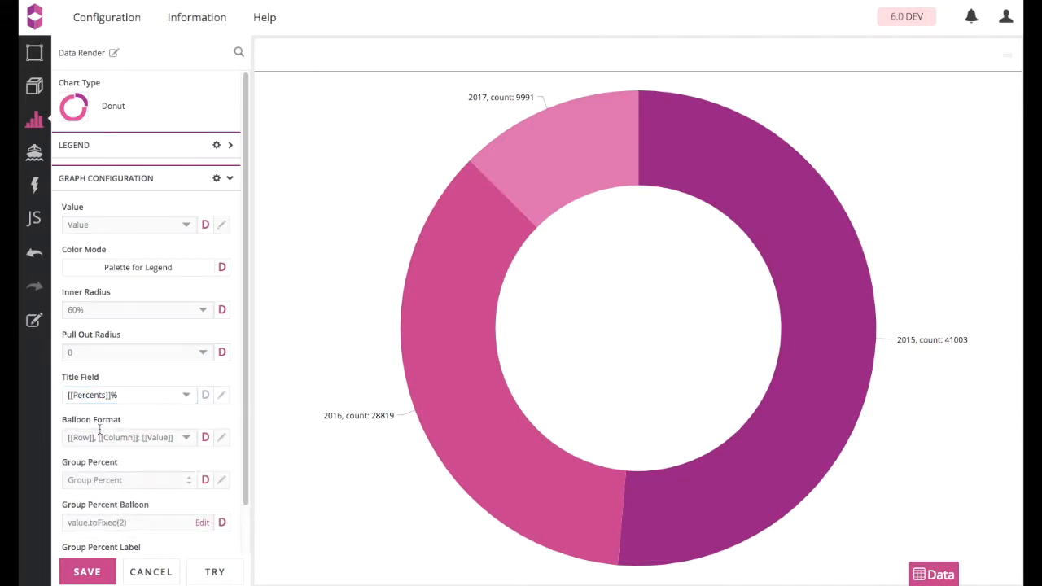
{"action": "left_click", "coordinate": [86, 572]}
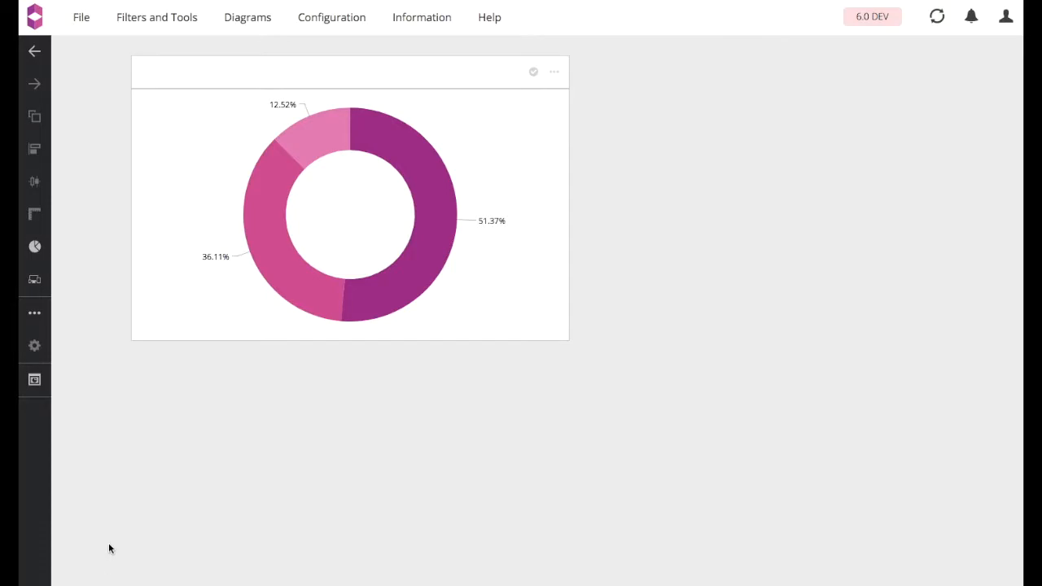
Step: Add a table widget and expand the Measures list in its query editor
{"action": "left_click", "coordinate": [247, 17]}
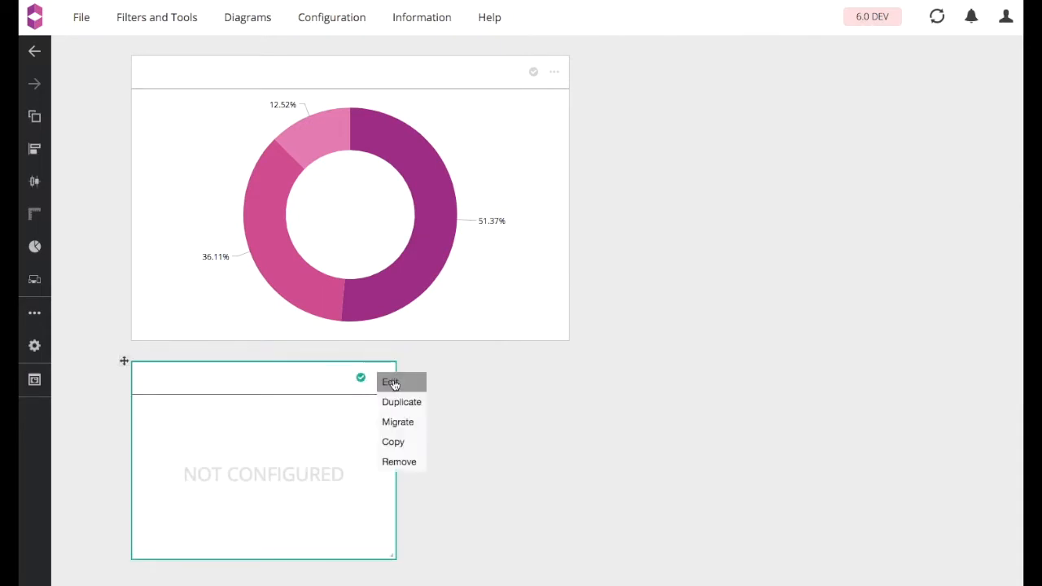
{"action": "left_click", "coordinate": [394, 382]}
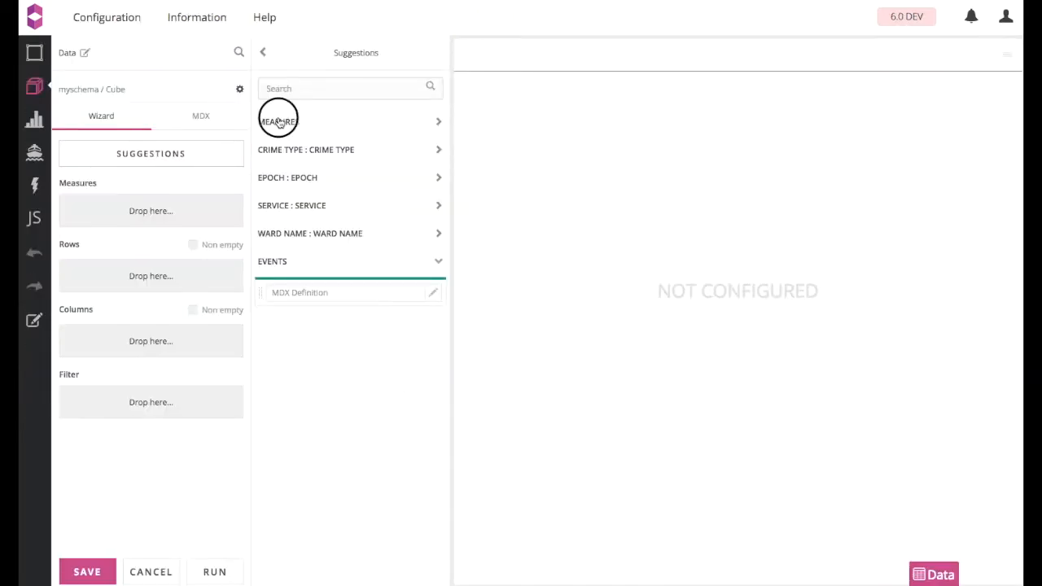
{"action": "left_click", "coordinate": [279, 121]}
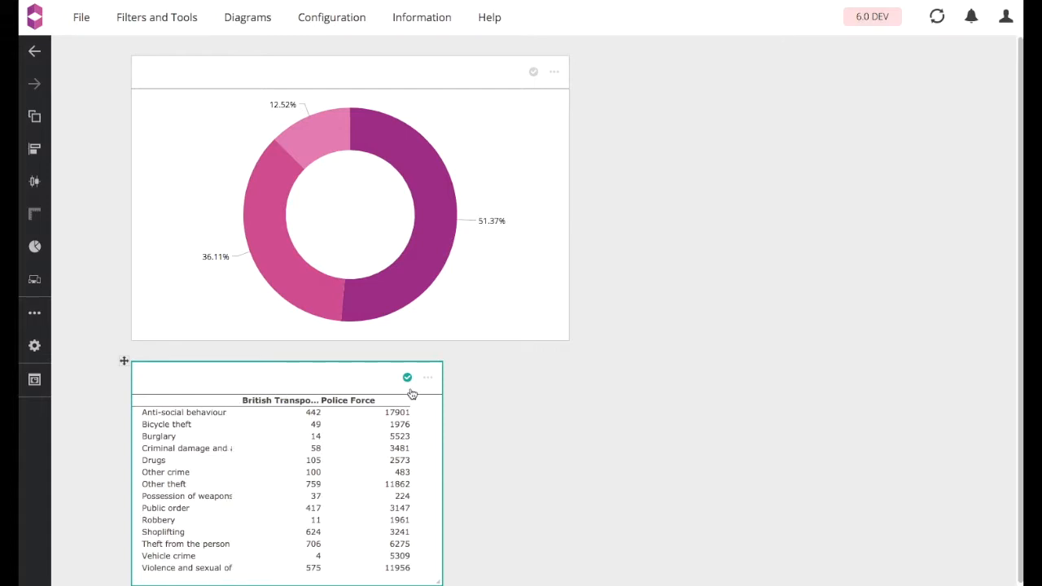
{"action": "mouse_move", "coordinate": [452, 389]}
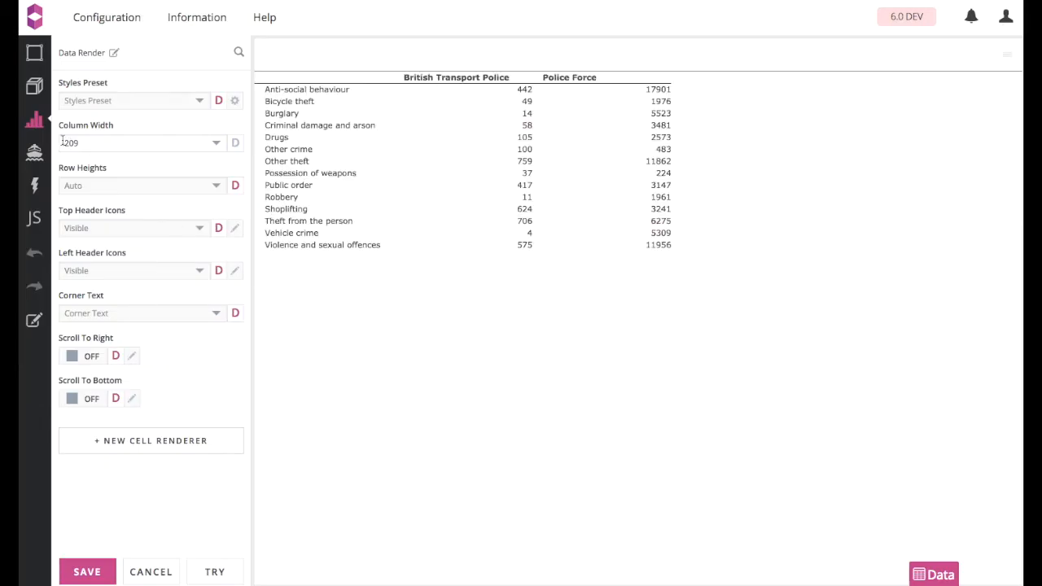
{"action": "mouse_move", "coordinate": [151, 440]}
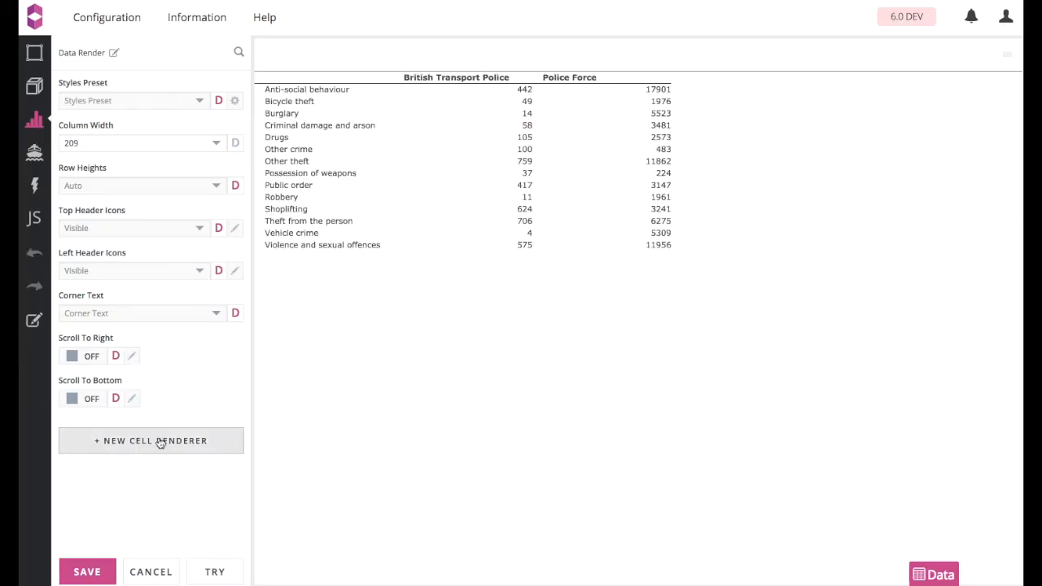
Step: Add a new default cell renderer to the crime table
{"action": "left_click", "coordinate": [151, 440]}
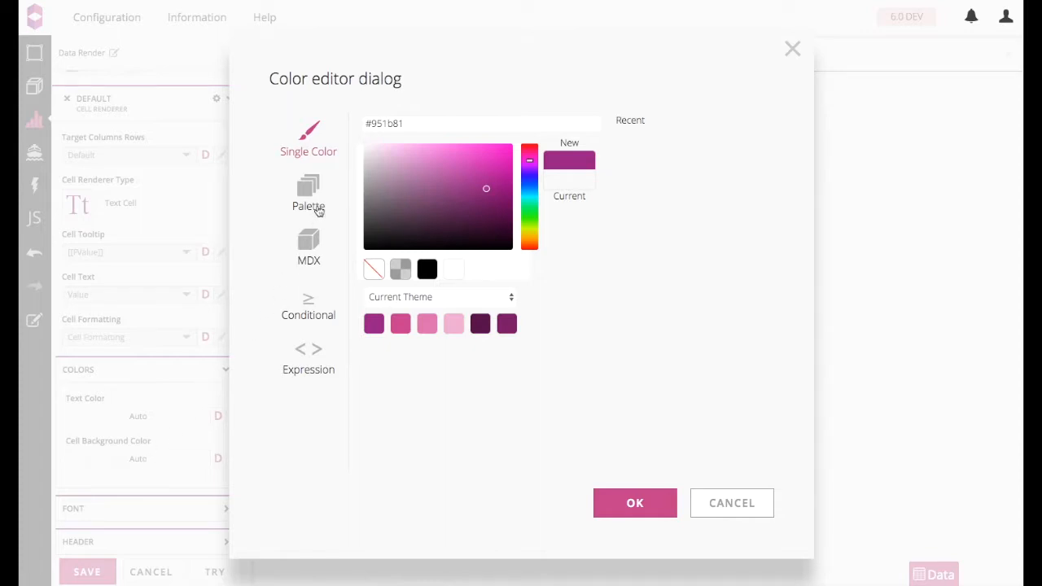
Step: Colour cells with an orange palette scaled for Cell Values, confirm it and save the table
{"action": "left_click", "coordinate": [308, 195]}
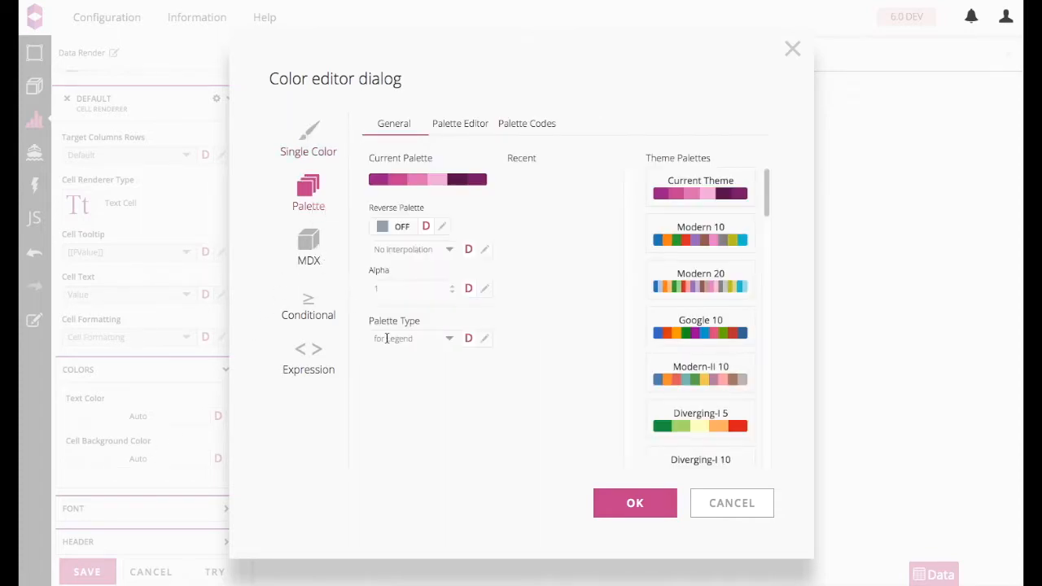
{"action": "left_click", "coordinate": [413, 338]}
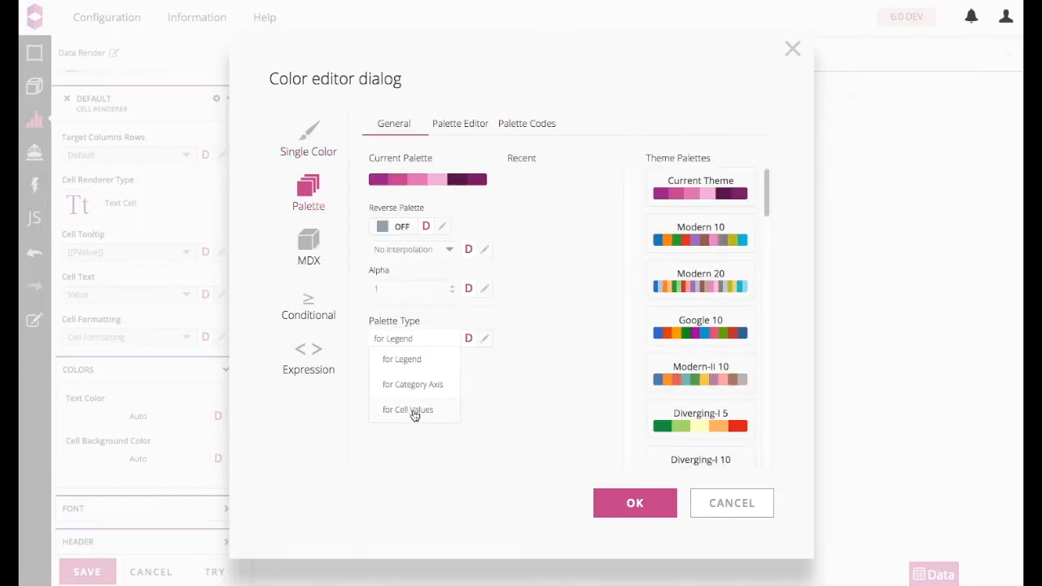
{"action": "left_click", "coordinate": [407, 410]}
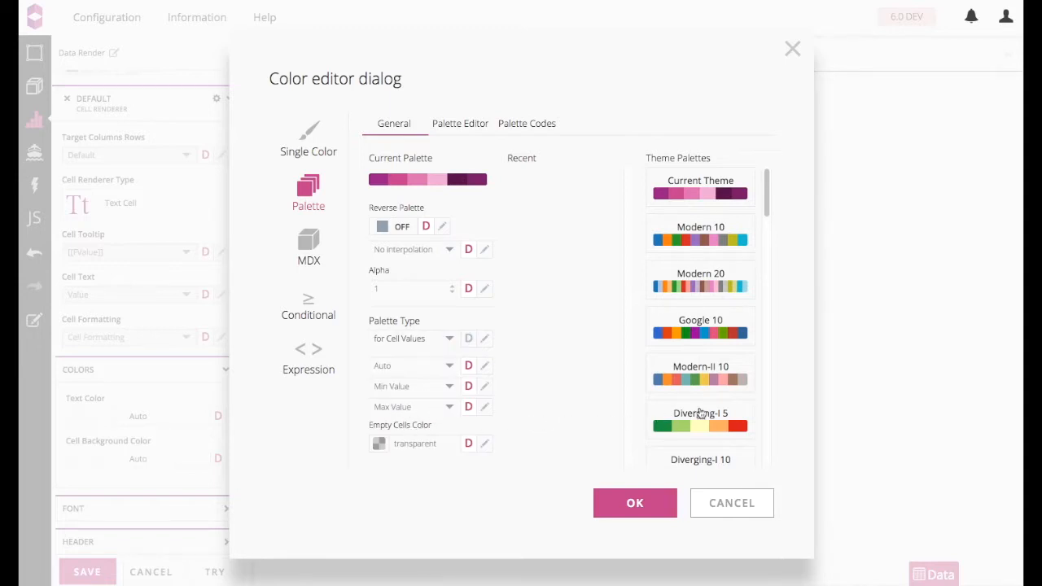
{"action": "scroll", "scroll_direction": "down", "scroll_amount": 3}
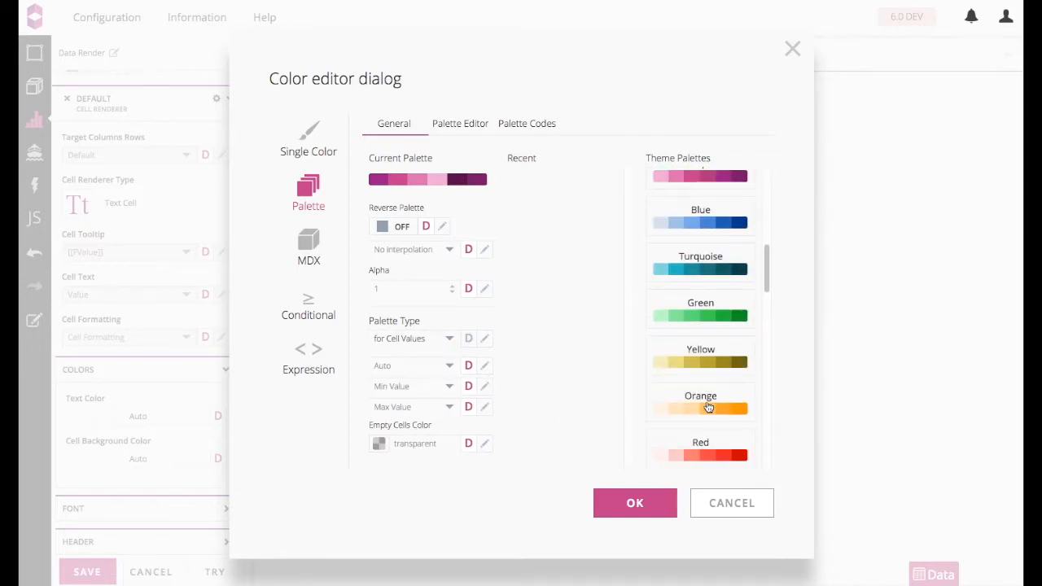
{"action": "scroll", "scroll_direction": "down", "scroll_amount": 3}
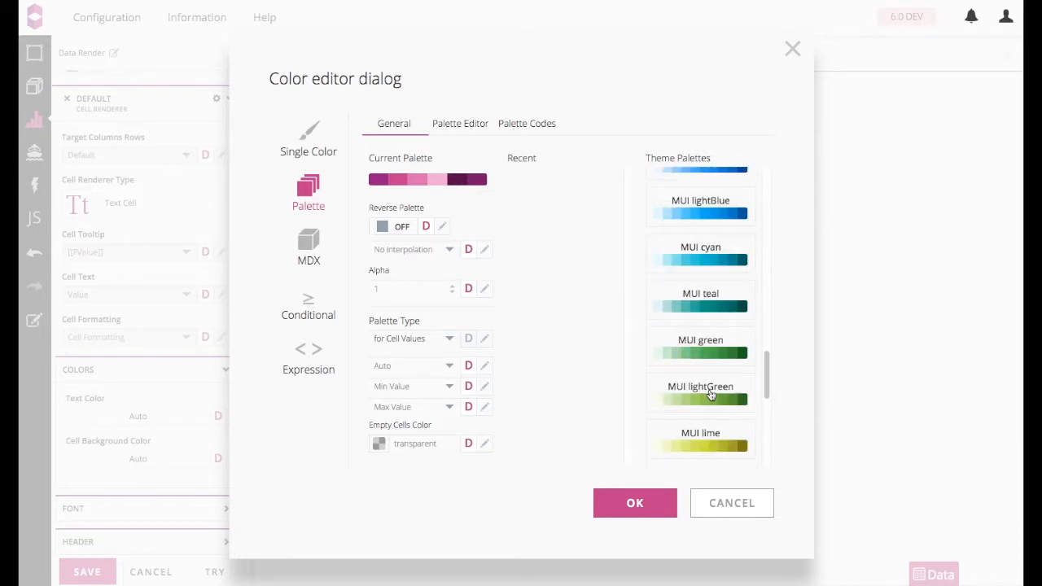
{"action": "scroll", "scroll_direction": "down", "scroll_amount": 3}
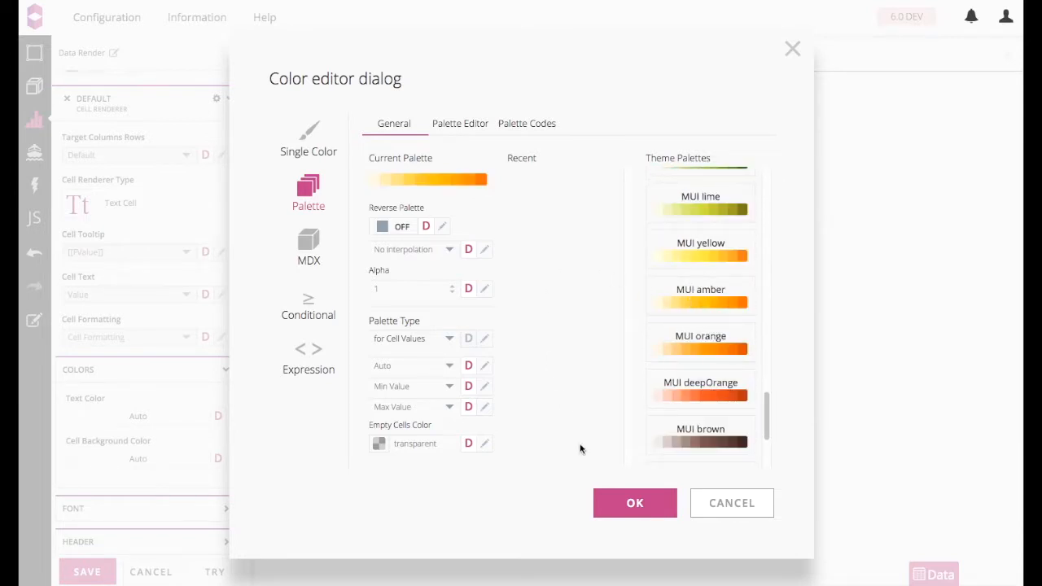
{"action": "left_click", "coordinate": [634, 502]}
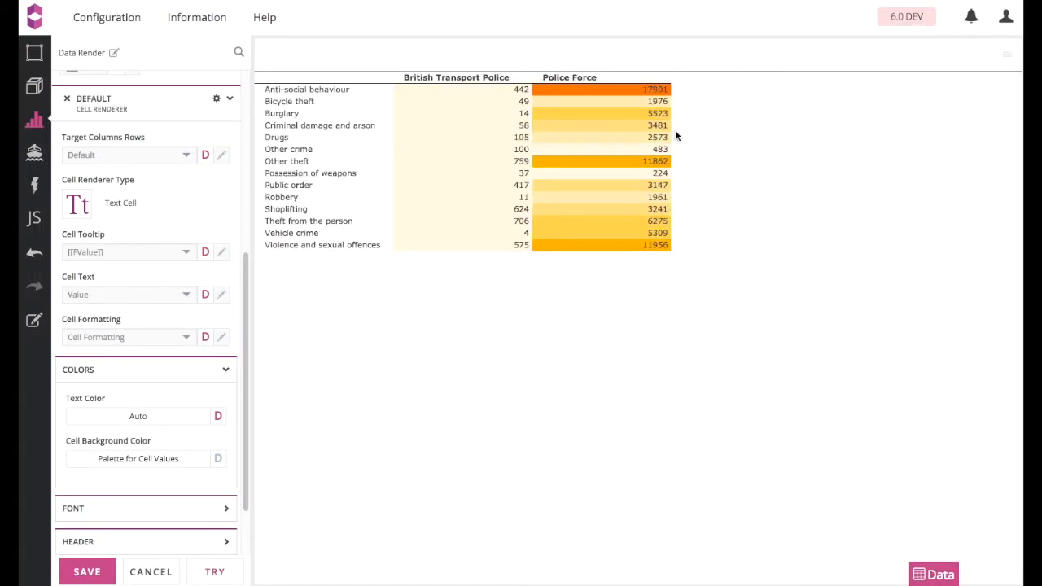
{"action": "mouse_move", "coordinate": [671, 166]}
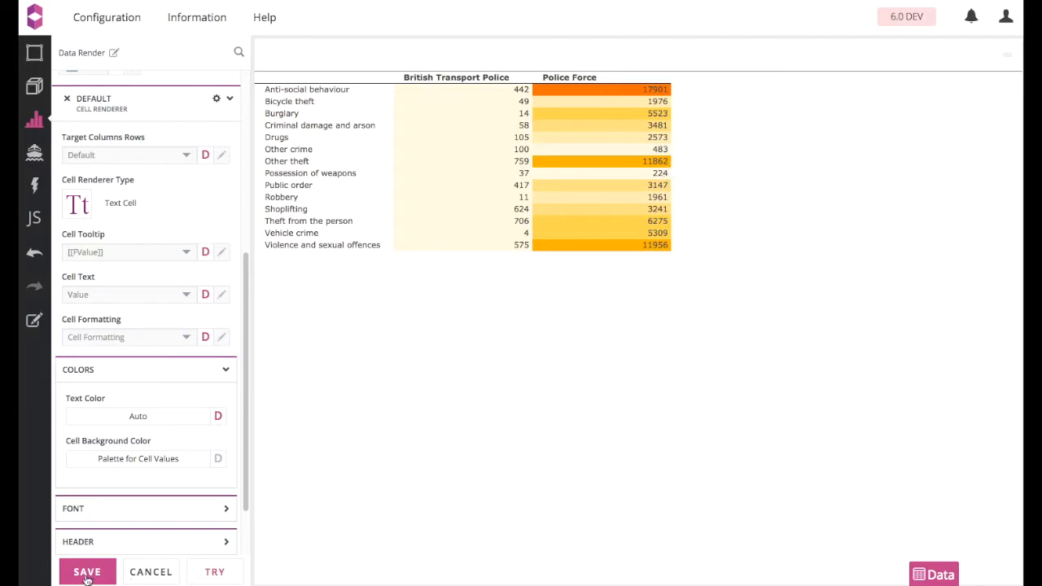
{"action": "left_click", "coordinate": [87, 571]}
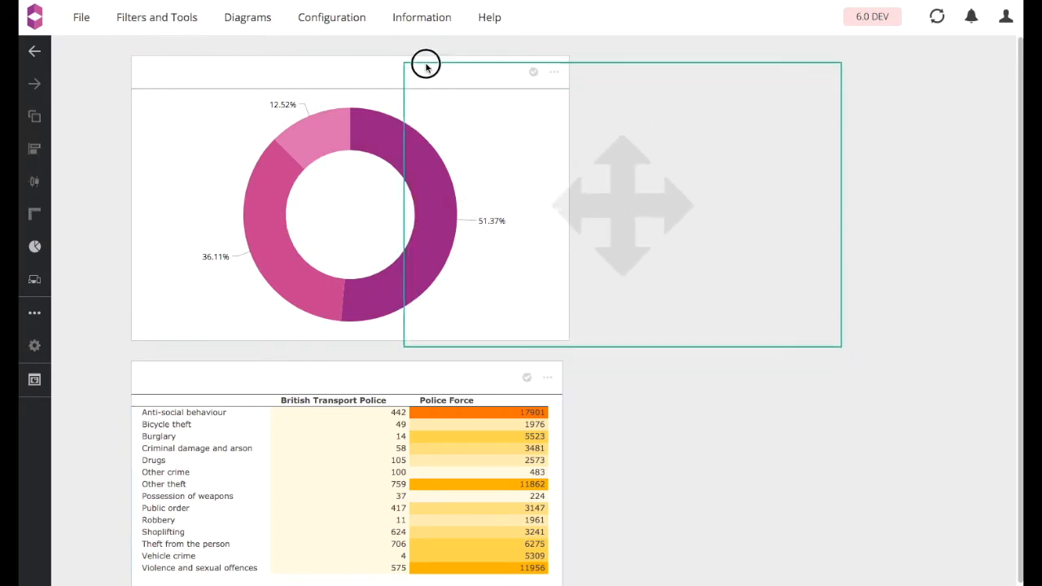
Step: Move the donut right and add a Select Control from Filters and Tools
{"action": "left_click", "coordinate": [156, 17]}
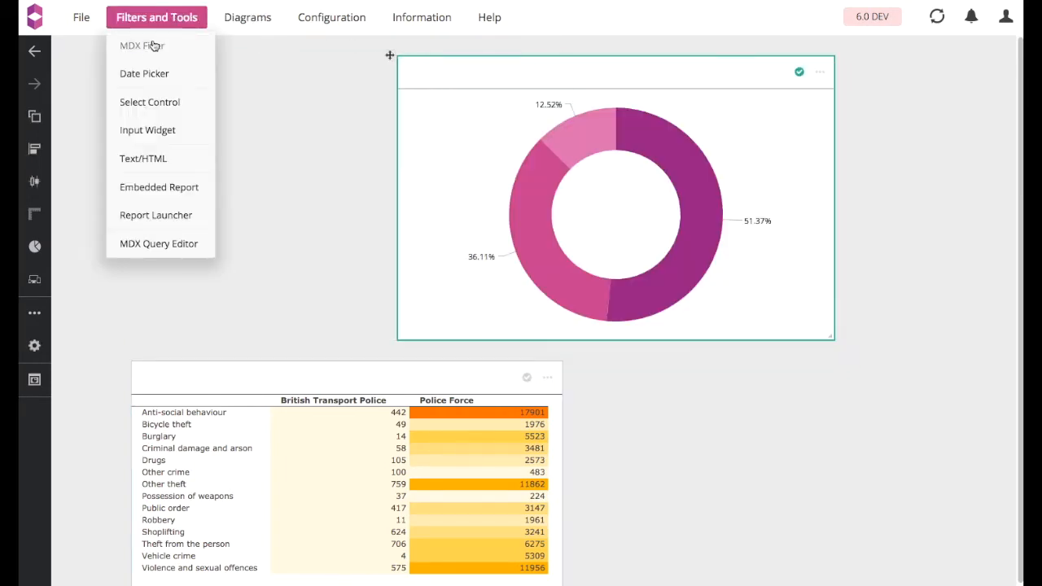
{"action": "left_click", "coordinate": [142, 45]}
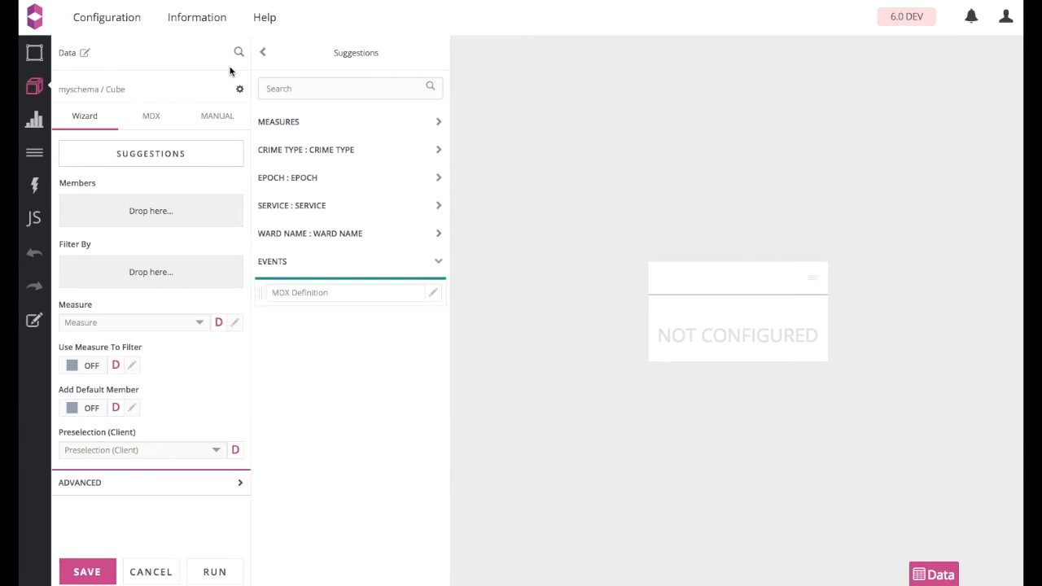
{"action": "mouse_move", "coordinate": [271, 126]}
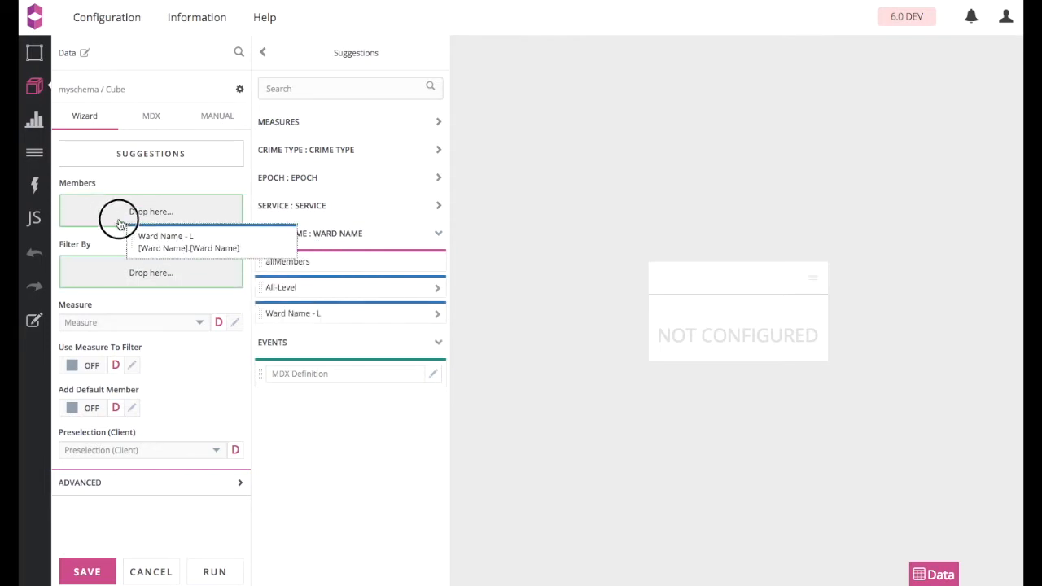
Step: Put the Ward Name level into Members and go to the filter's render settings
{"action": "left_click_drag", "start_coordinate": [188, 242], "coordinate": [150, 212]}
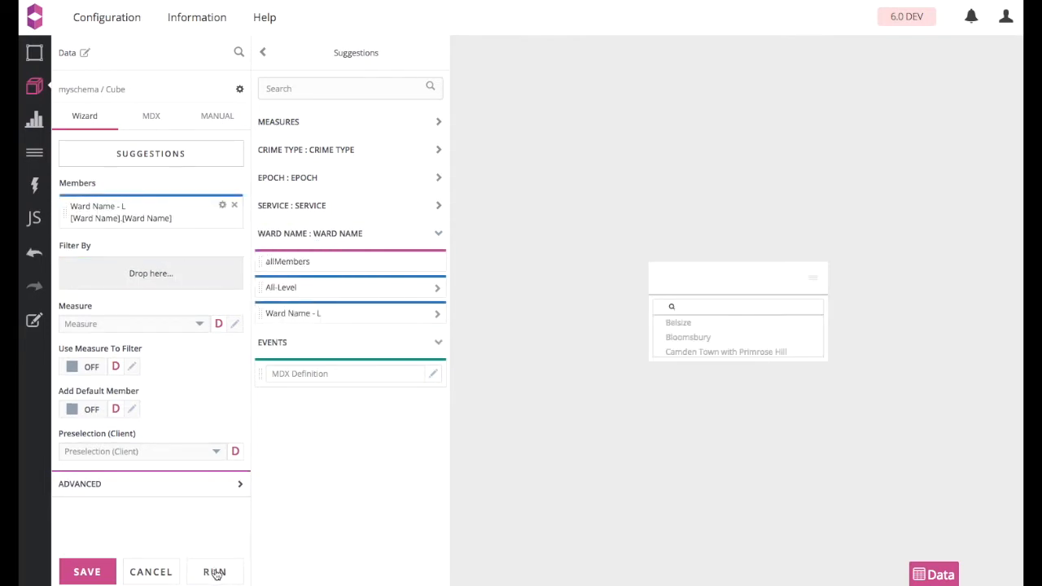
{"action": "mouse_move", "coordinate": [693, 361]}
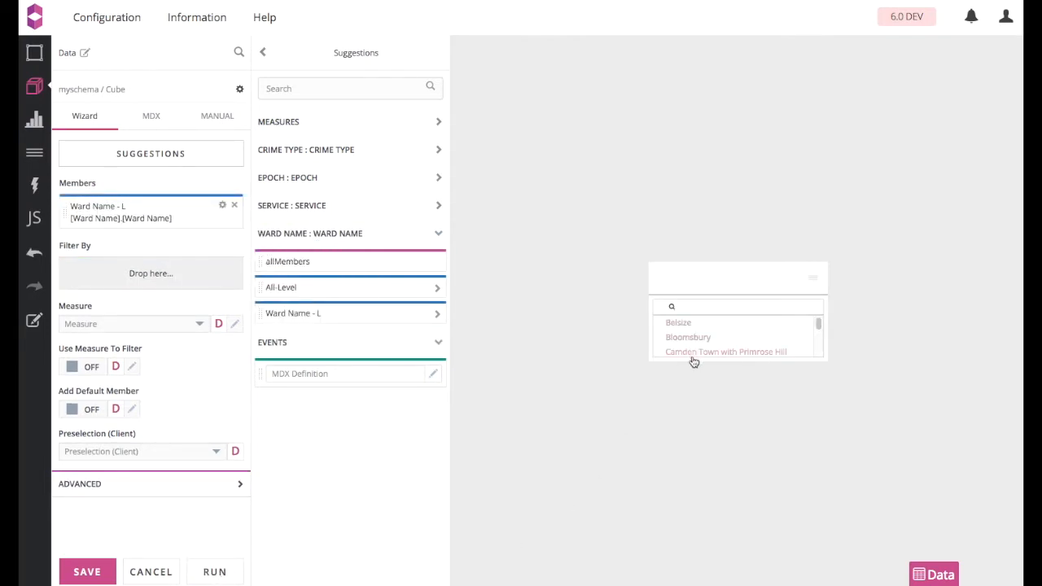
{"action": "left_click", "coordinate": [34, 120]}
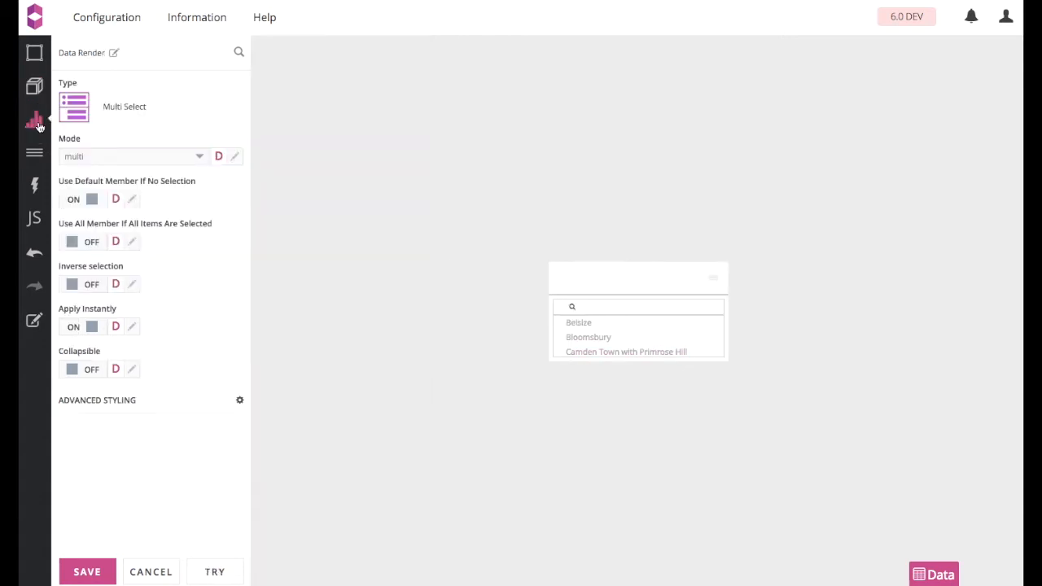
Step: Switch the ward filter's display type from Multi Select to Buttons List
{"action": "left_click", "coordinate": [74, 107]}
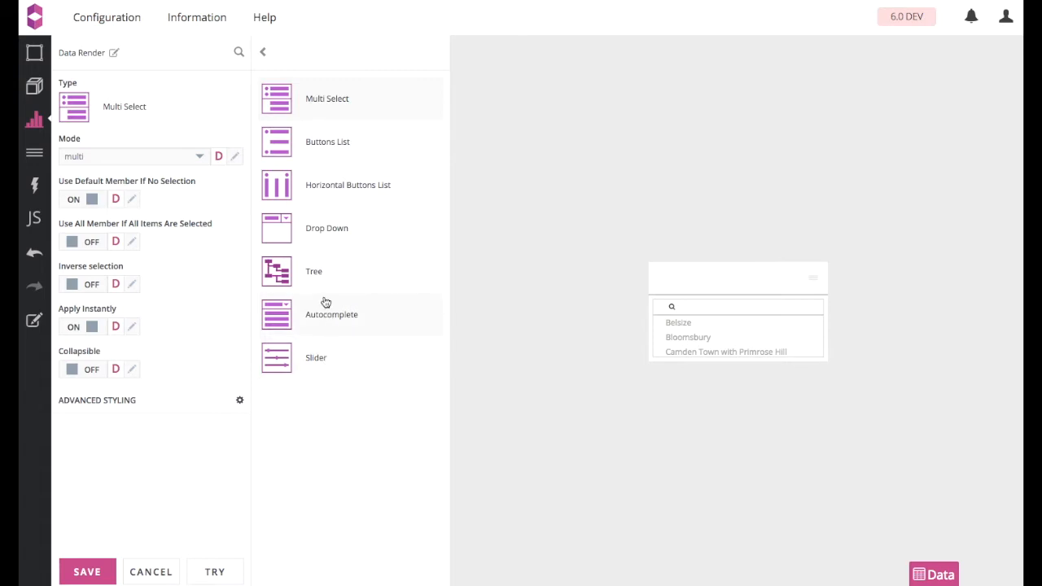
{"action": "left_click", "coordinate": [327, 142]}
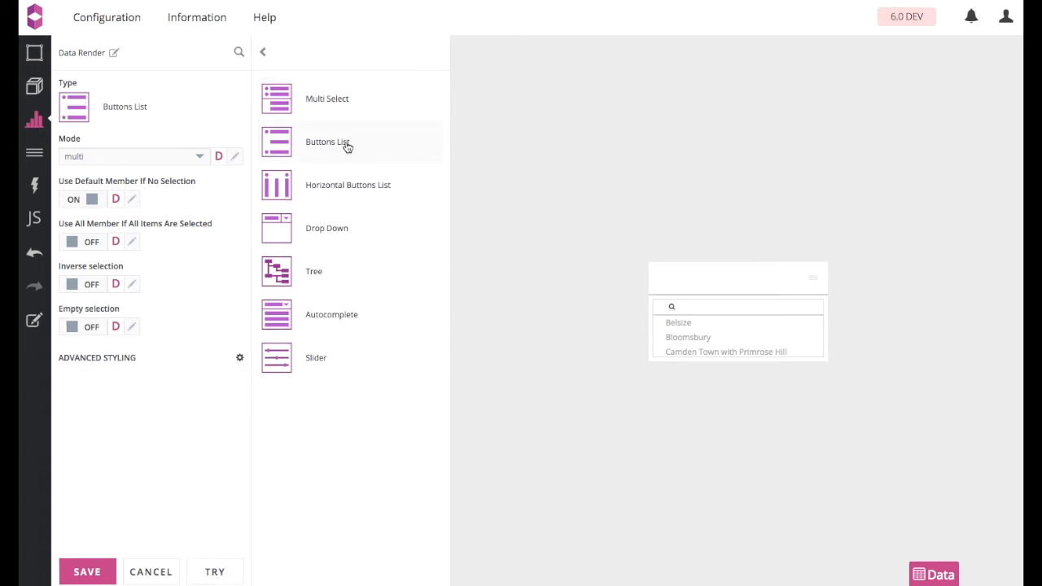
{"action": "mouse_move", "coordinate": [118, 570]}
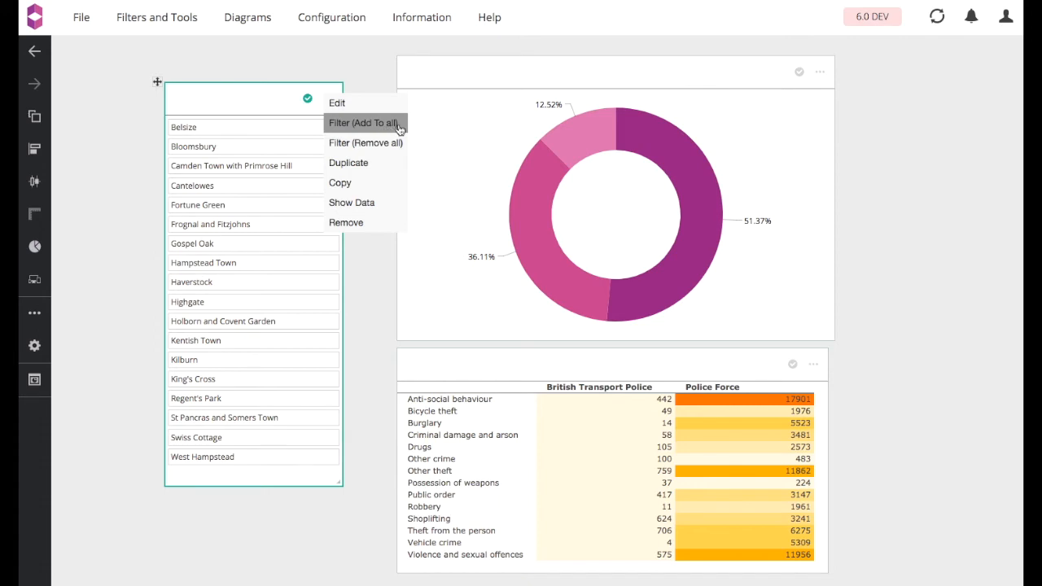
Step: Apply the ward buttons filter to all widgets and select Gospel Oak, Highgate, King's Cross and Camden Town with Primrose Hill
{"action": "left_click", "coordinate": [363, 122]}
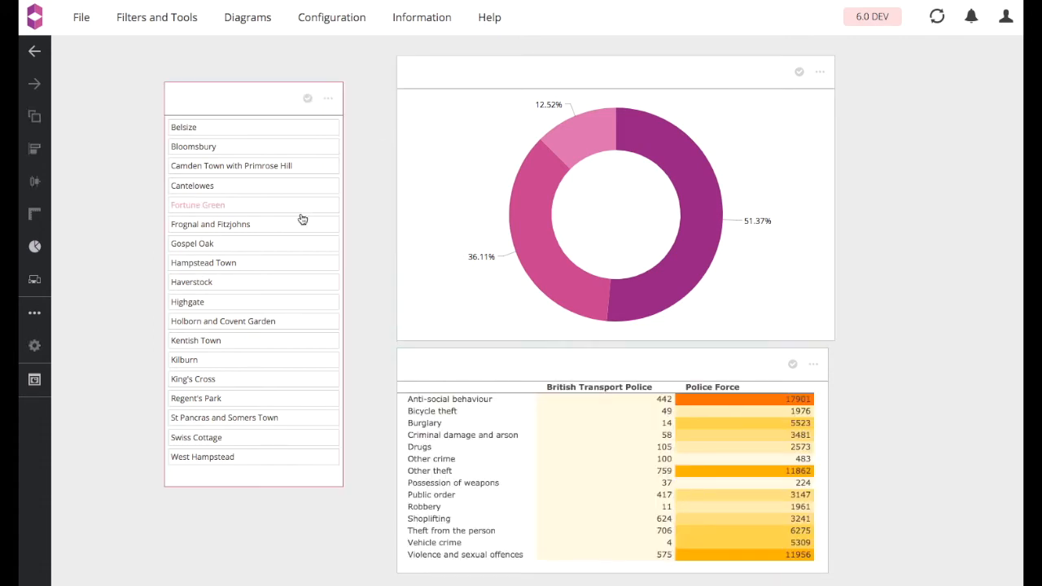
{"action": "left_click", "coordinate": [192, 244]}
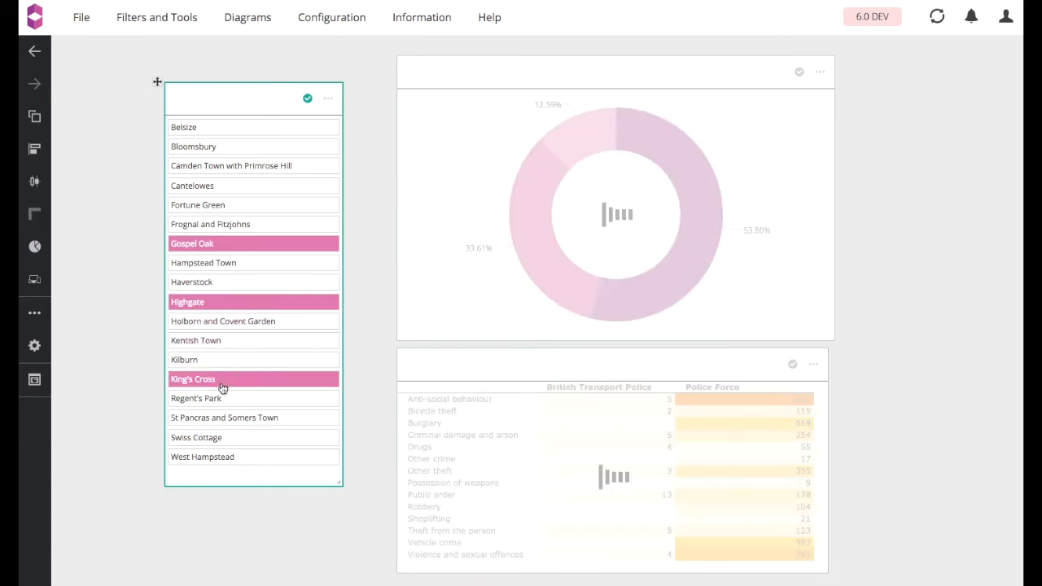
{"action": "left_click", "coordinate": [231, 165]}
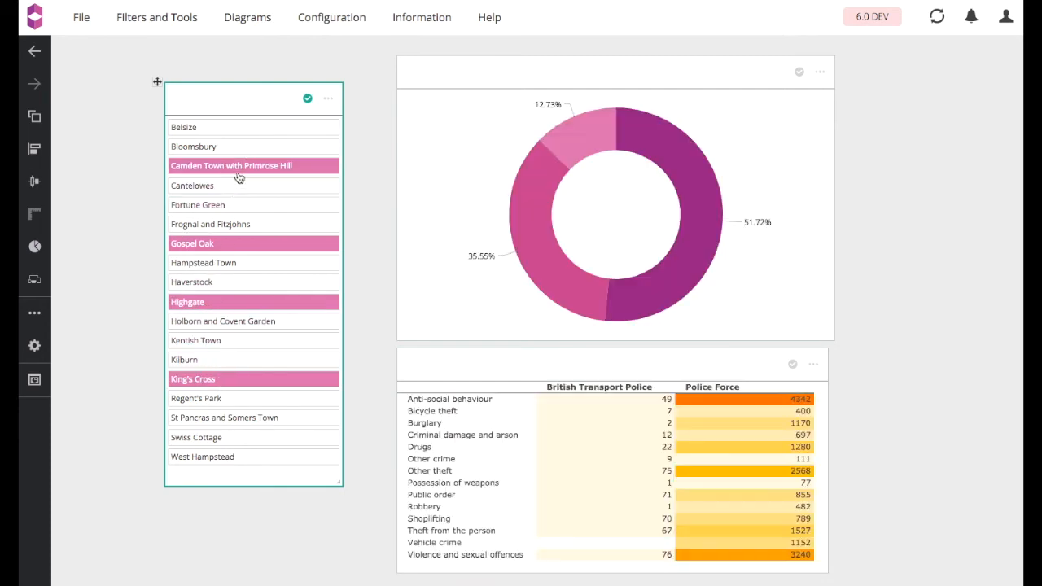